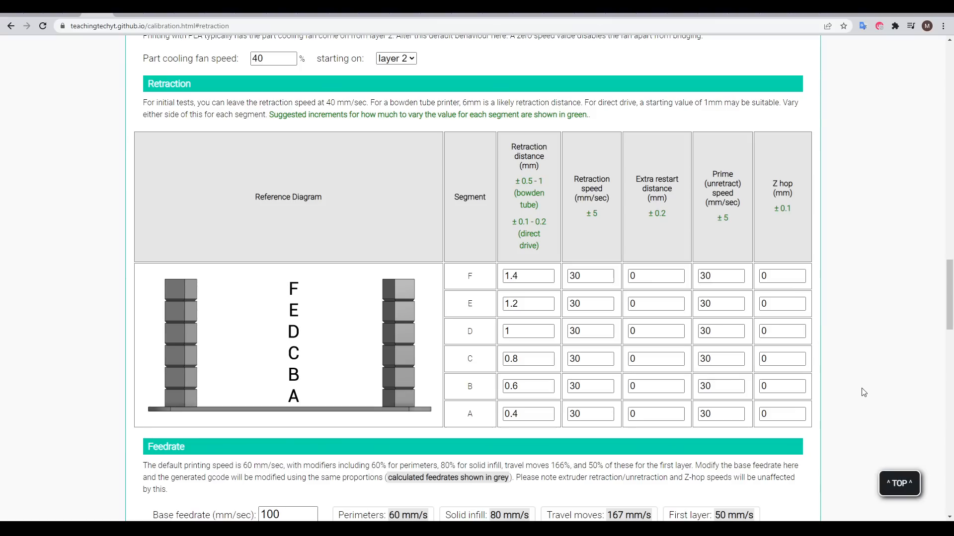
pyautogui.moveTo(447, 401)
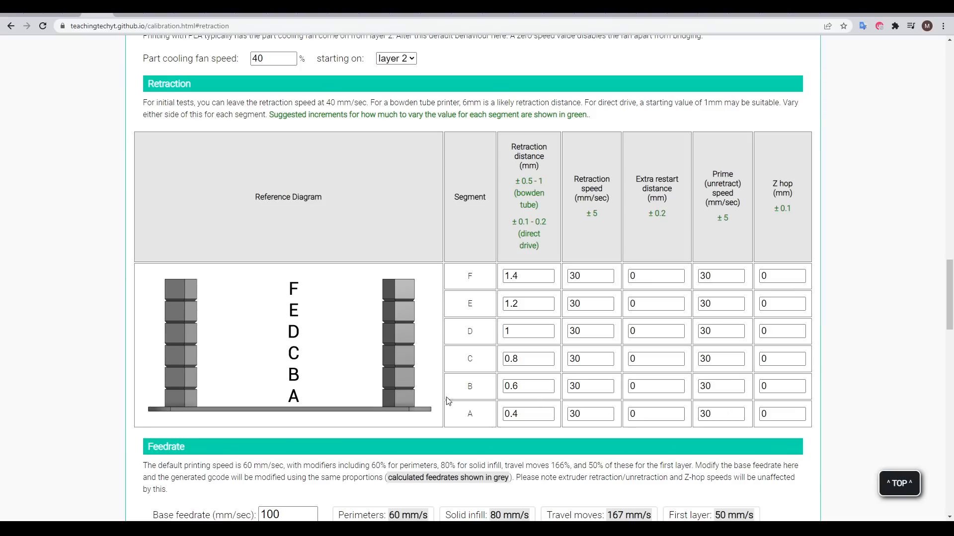
pyautogui.moveTo(430, 294)
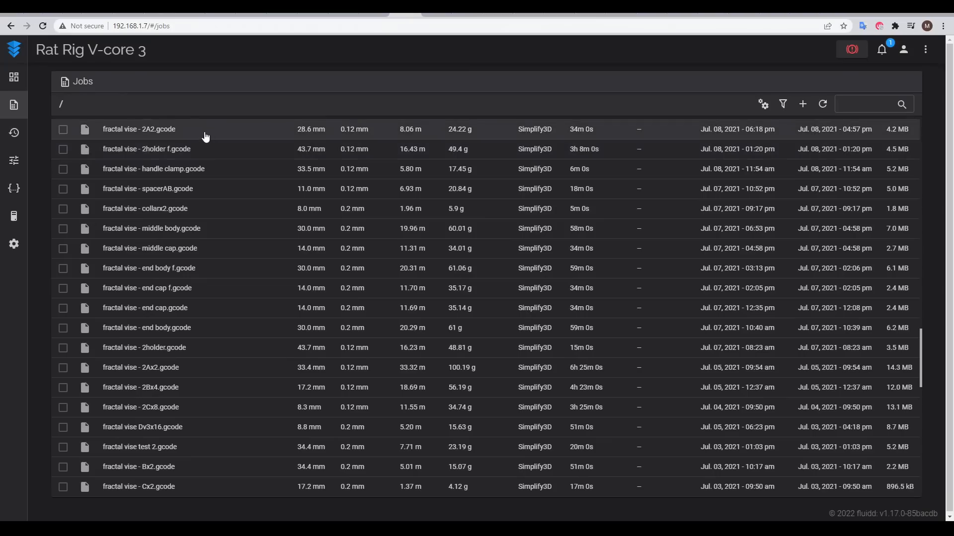
pyautogui.moveTo(231, 269)
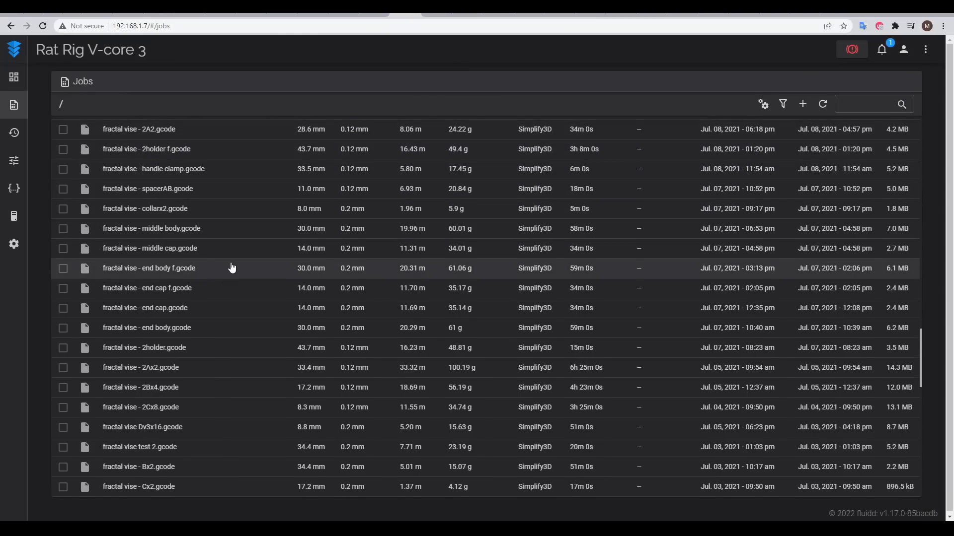
# - Enable Use firmware retraction in the printer profile and confirm disabling the Wipe option
pyautogui.scroll(-3)
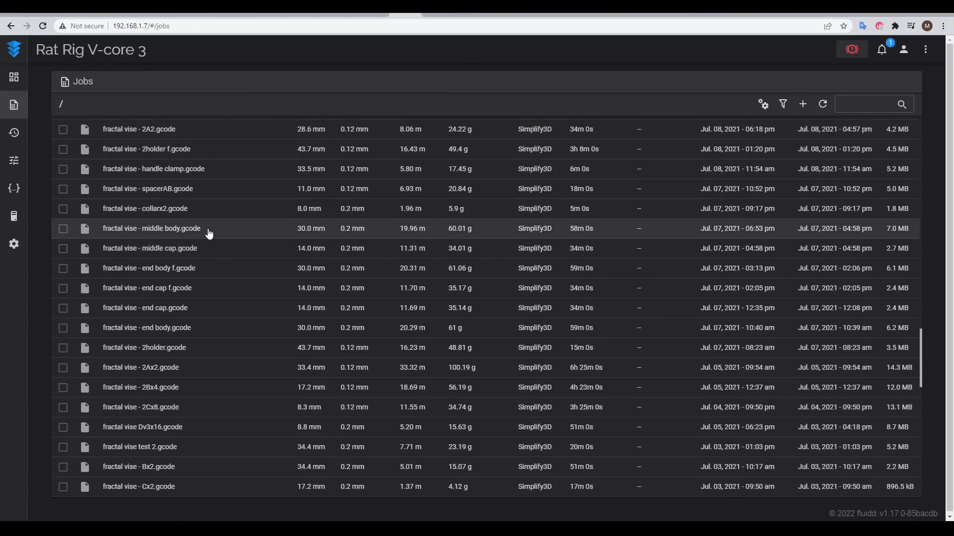
pyautogui.scroll(-3)
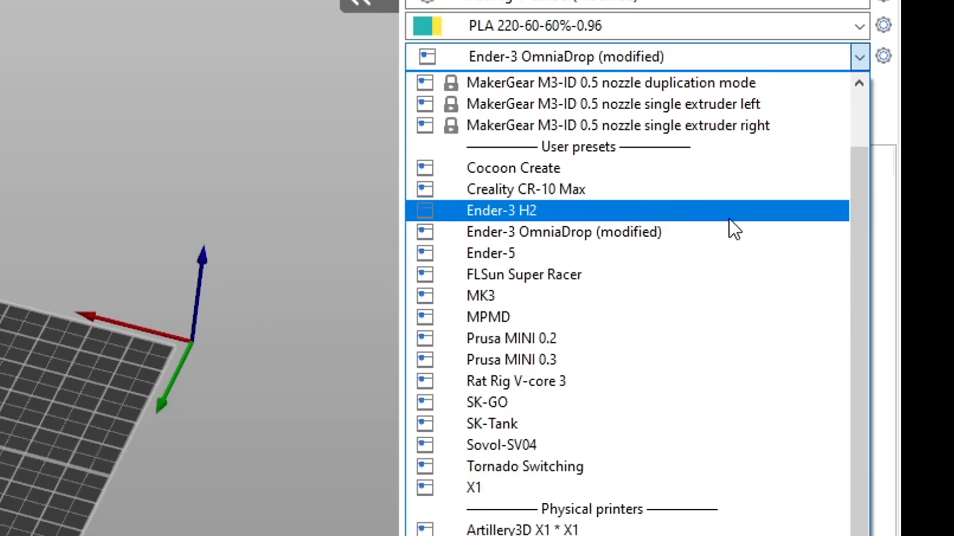
pyautogui.click(562, 232)
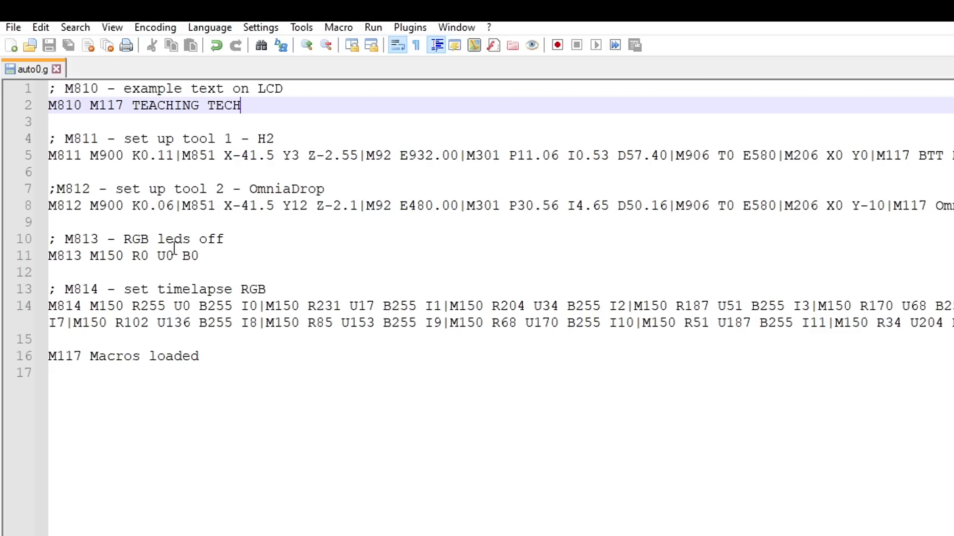
pyautogui.moveTo(103, 311)
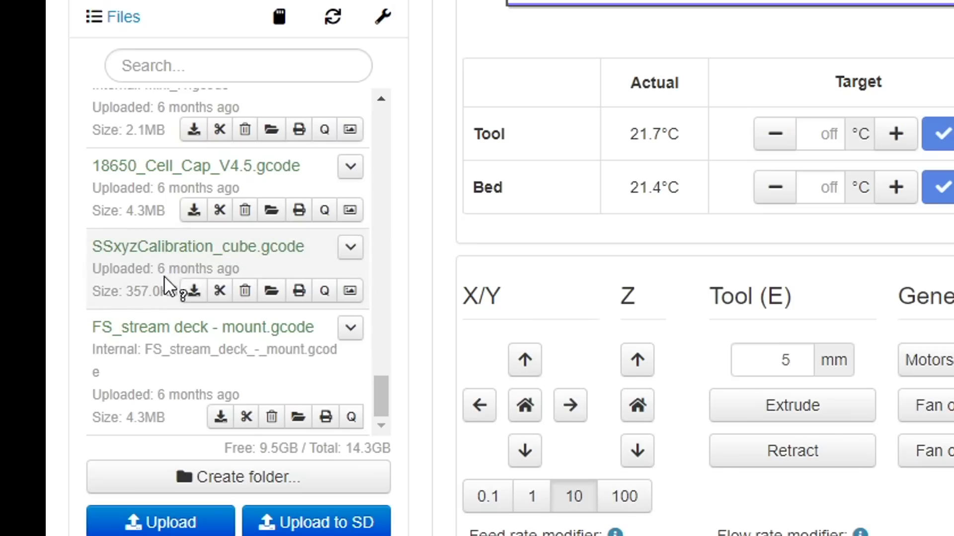
pyautogui.moveTo(253, 280)
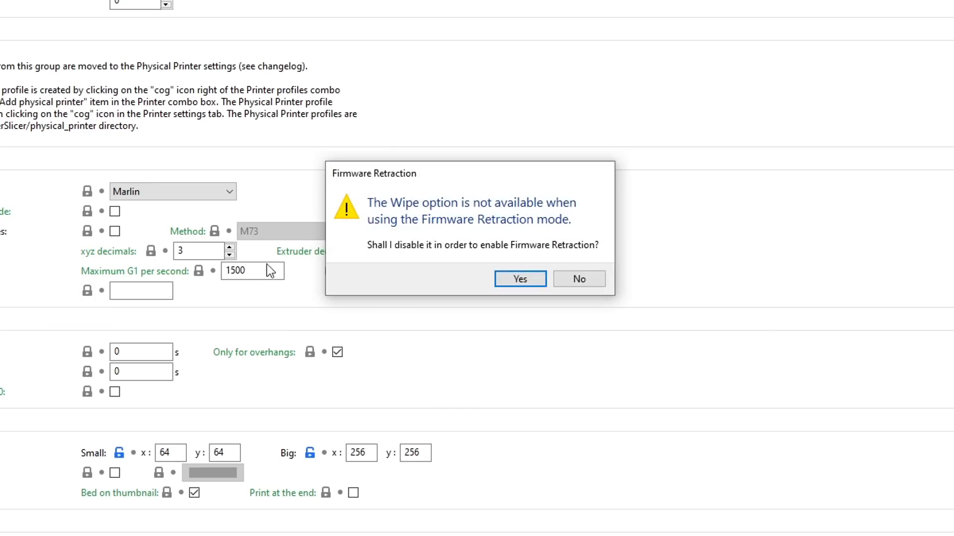
pyautogui.moveTo(608, 317)
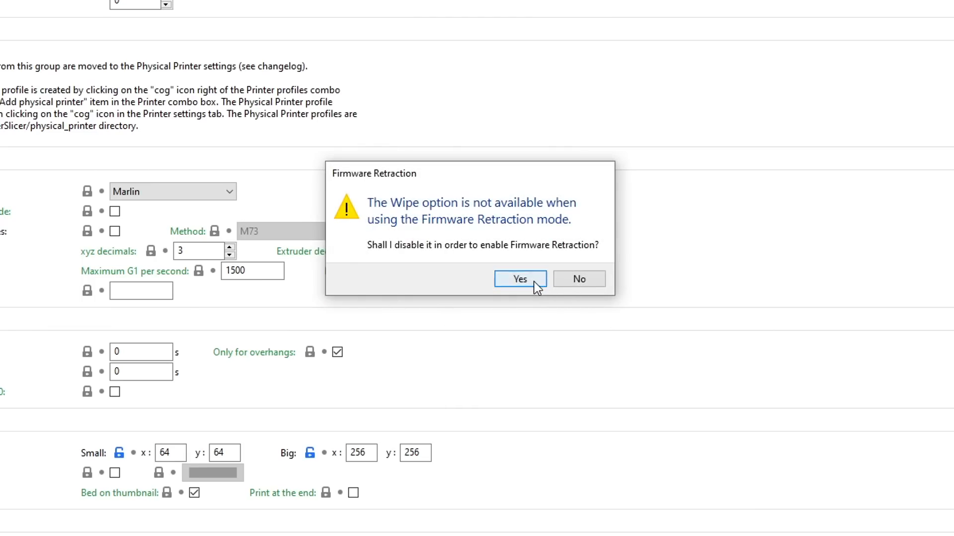
pyautogui.click(518, 278)
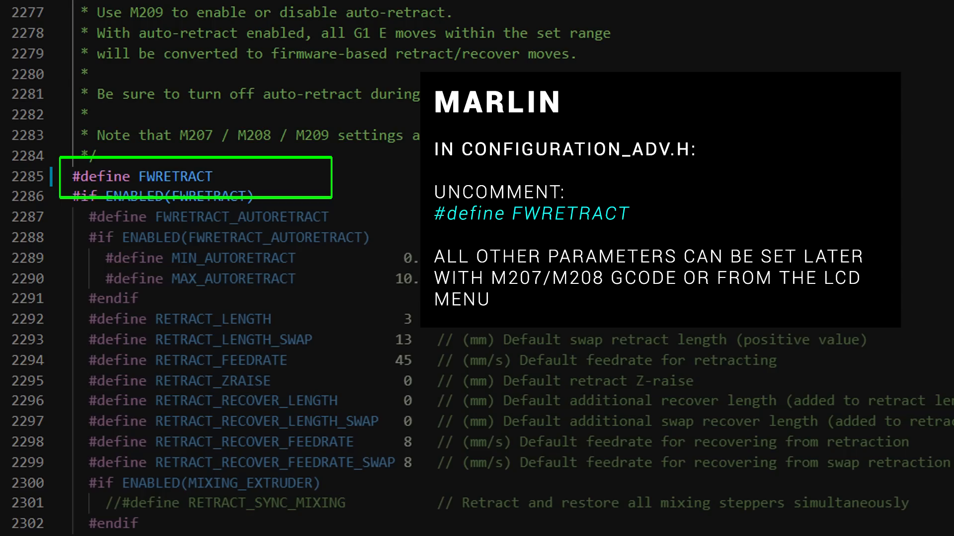